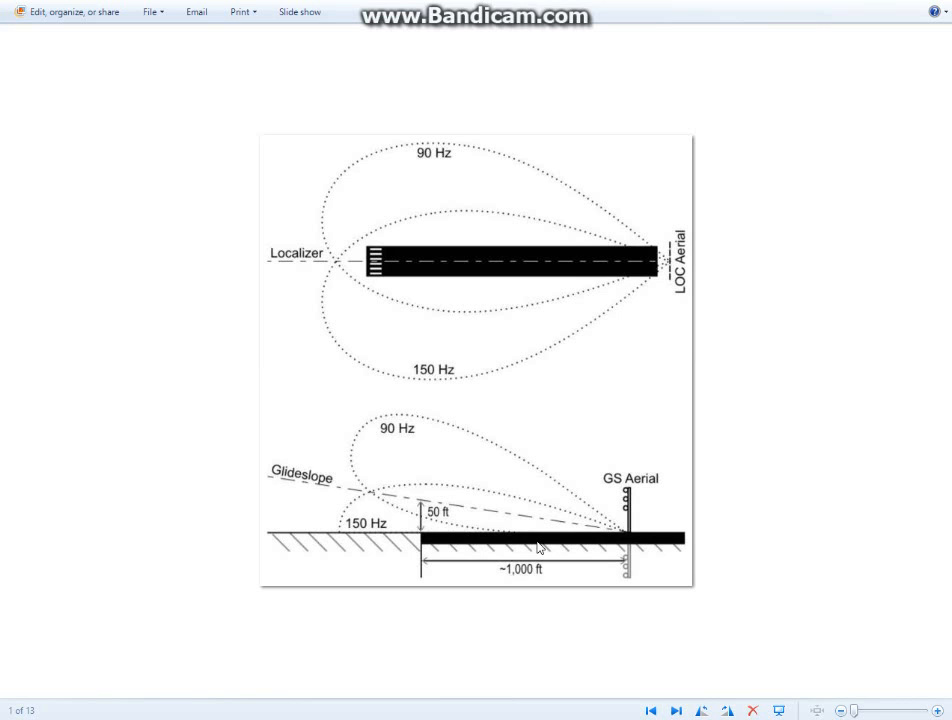
mouse_move(512, 356)
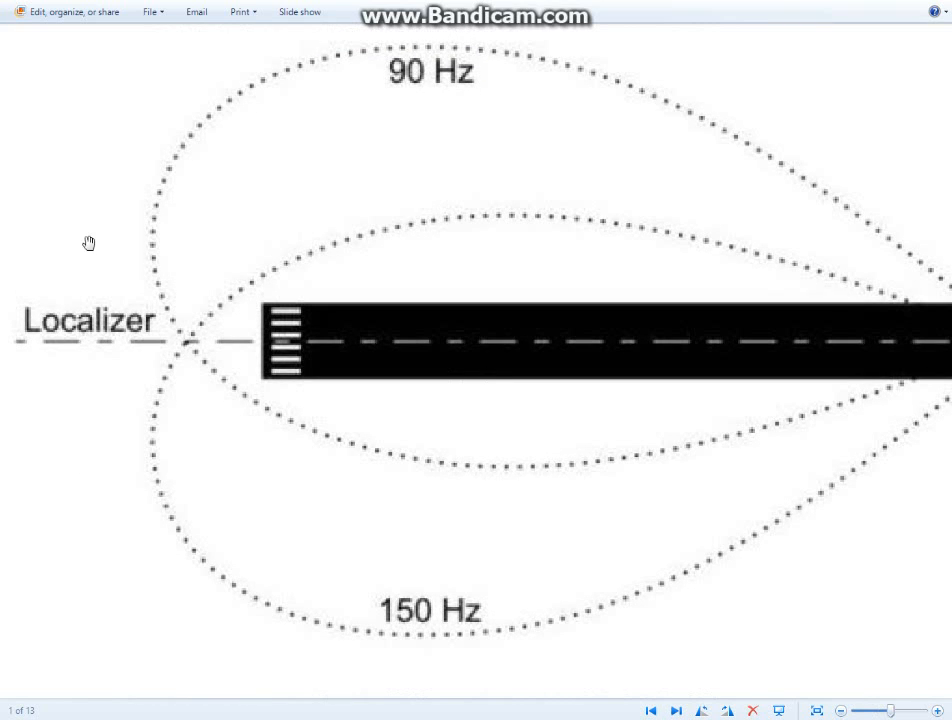
mouse_move(164, 340)
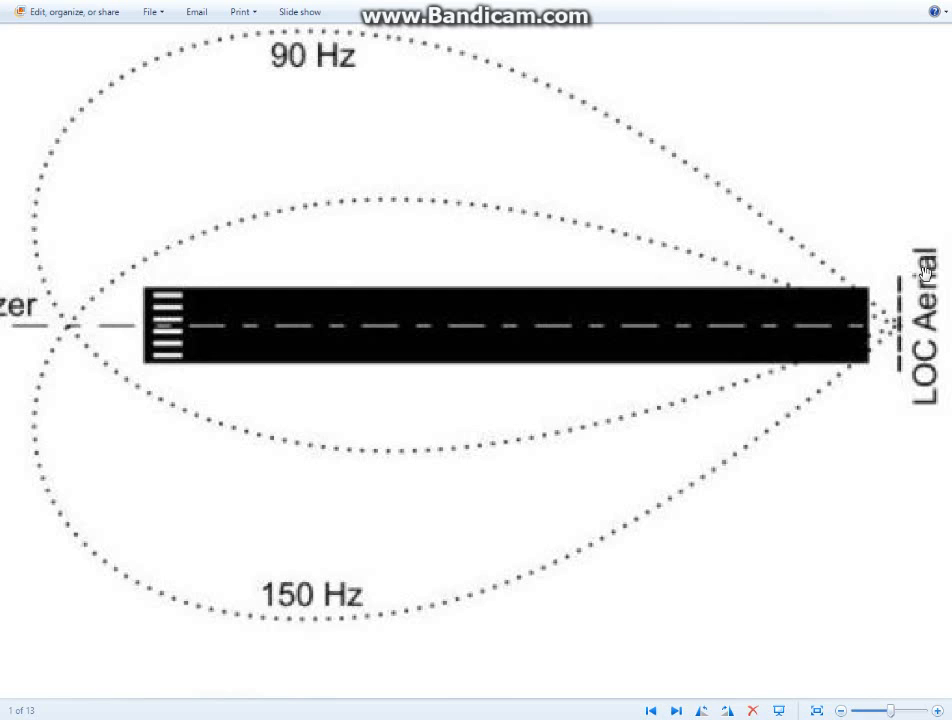
mouse_move(950, 400)
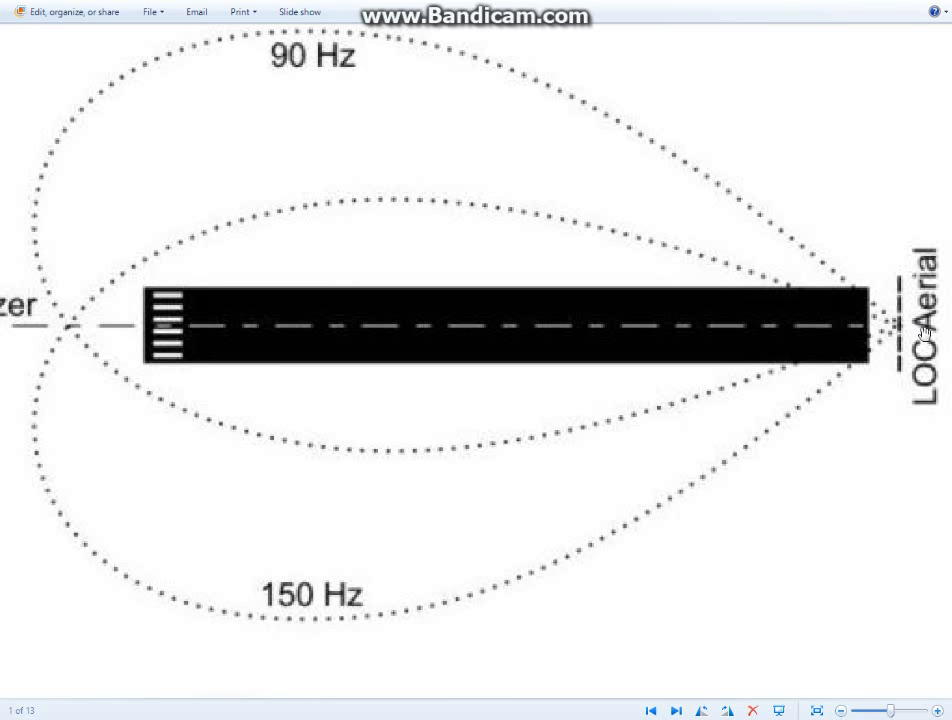
mouse_move(800, 336)
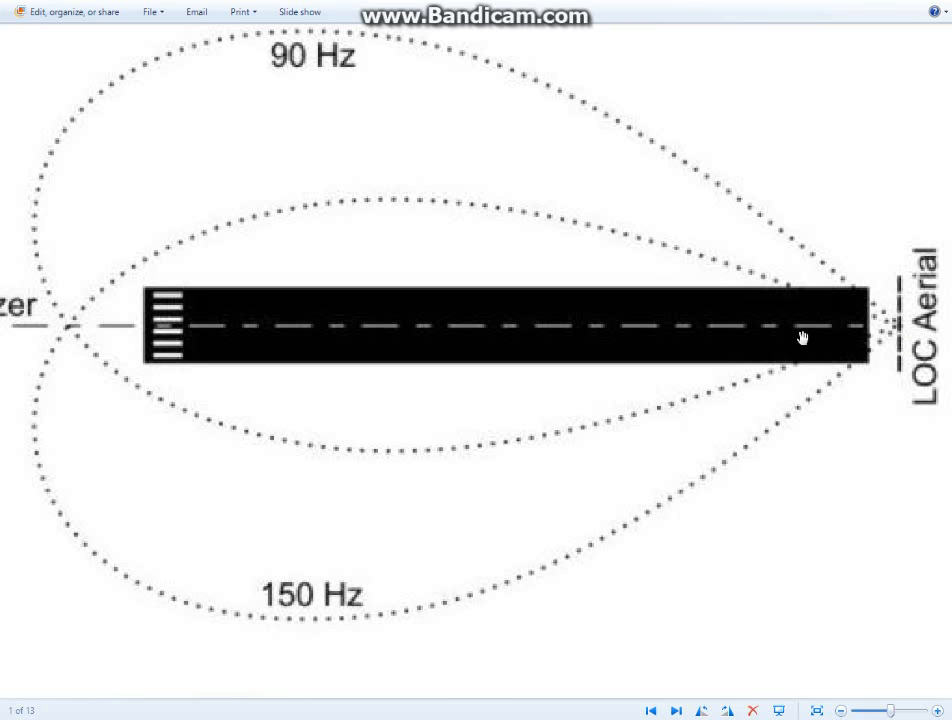
mouse_move(832, 272)
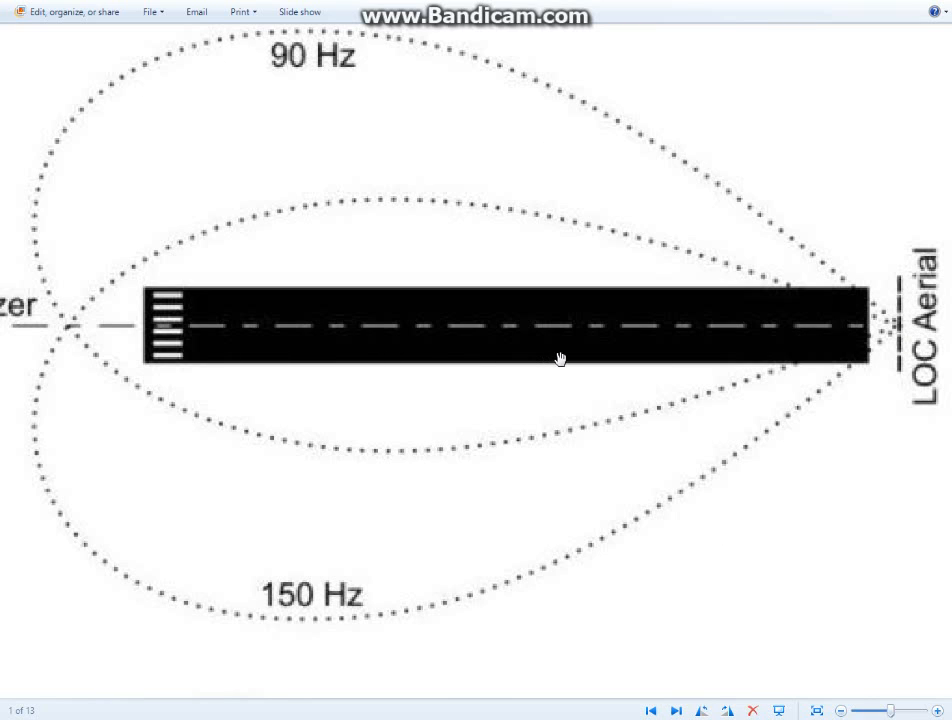
mouse_move(386, 174)
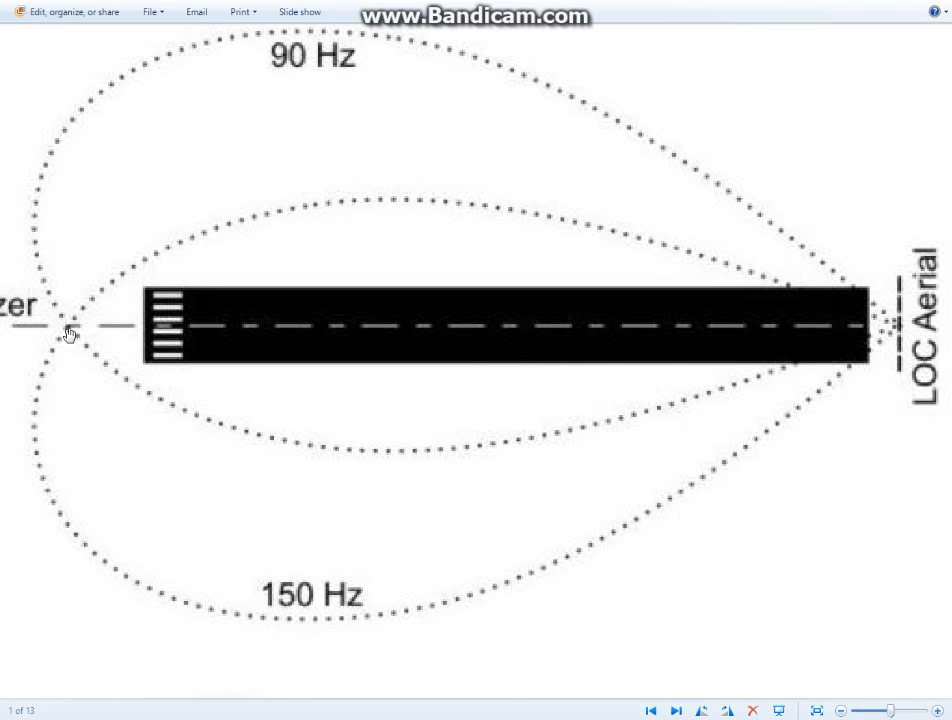
mouse_move(796, 320)
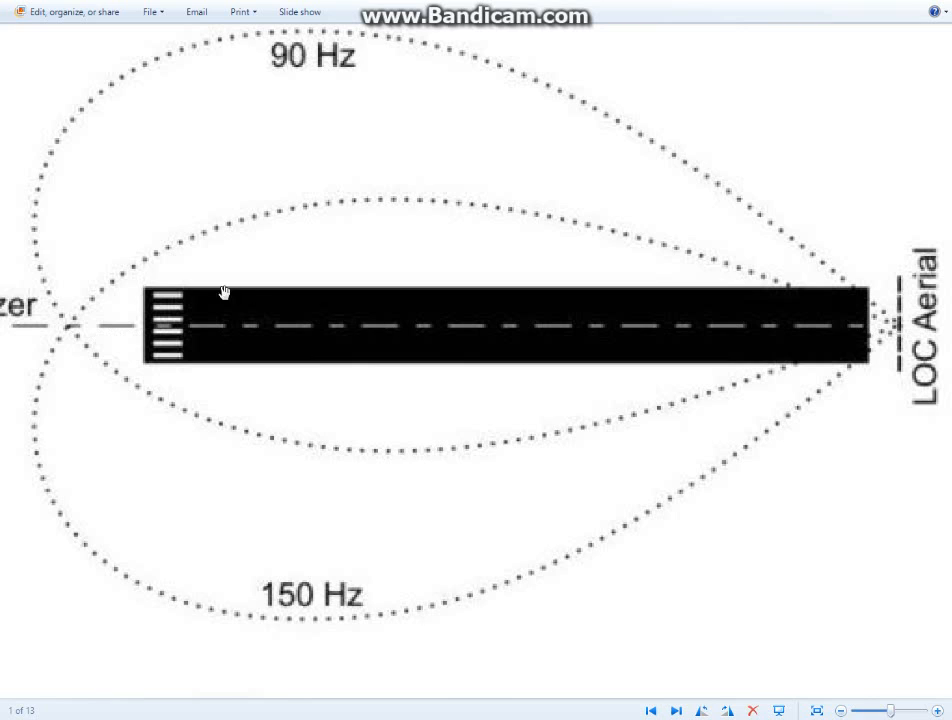
mouse_move(192, 164)
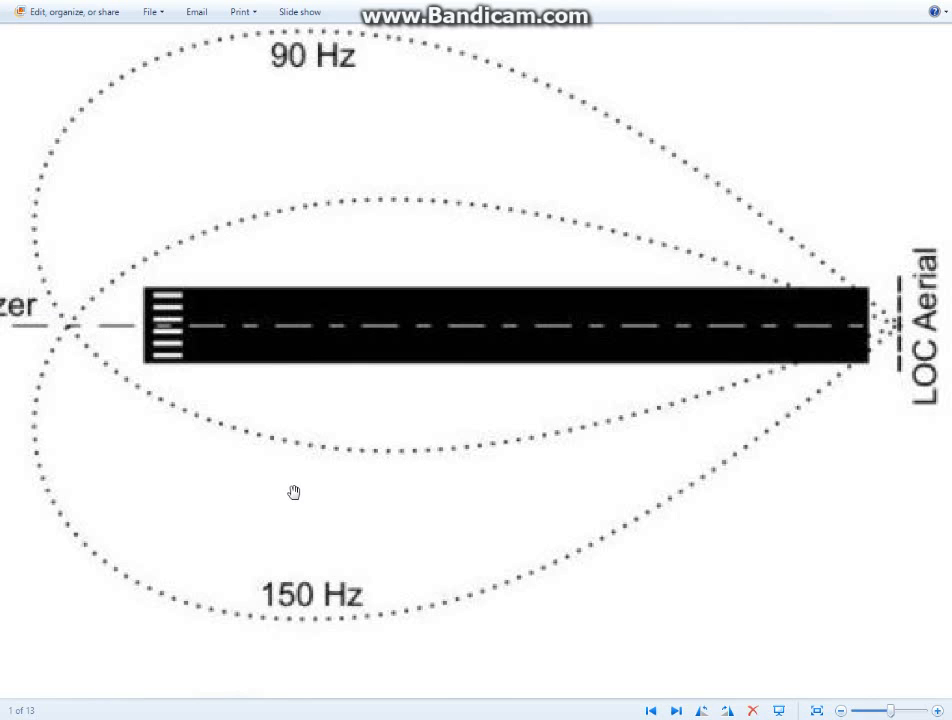
mouse_move(444, 432)
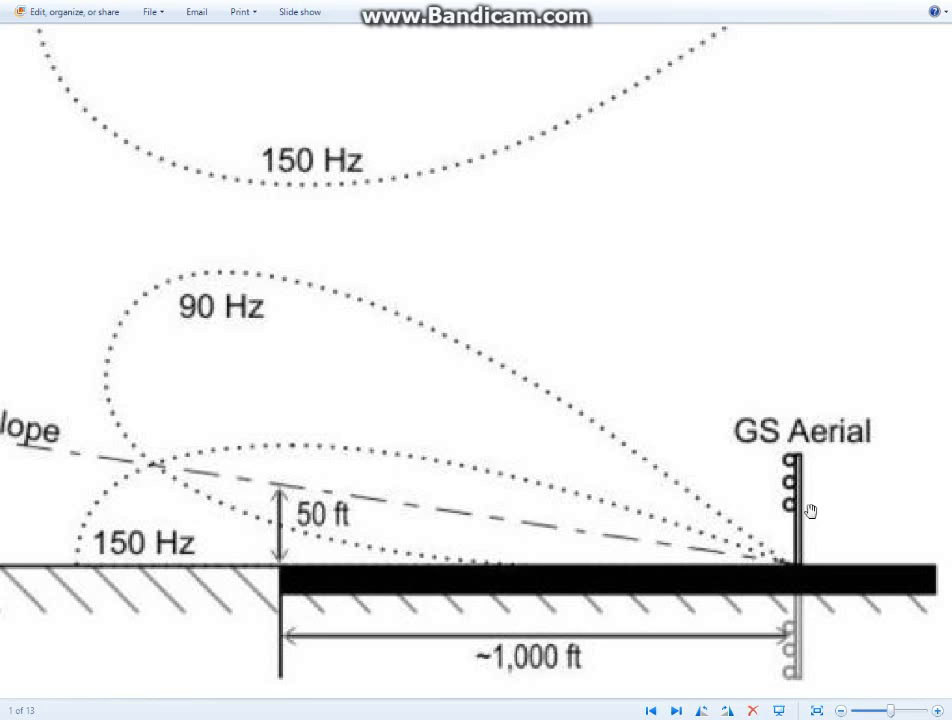
mouse_move(168, 512)
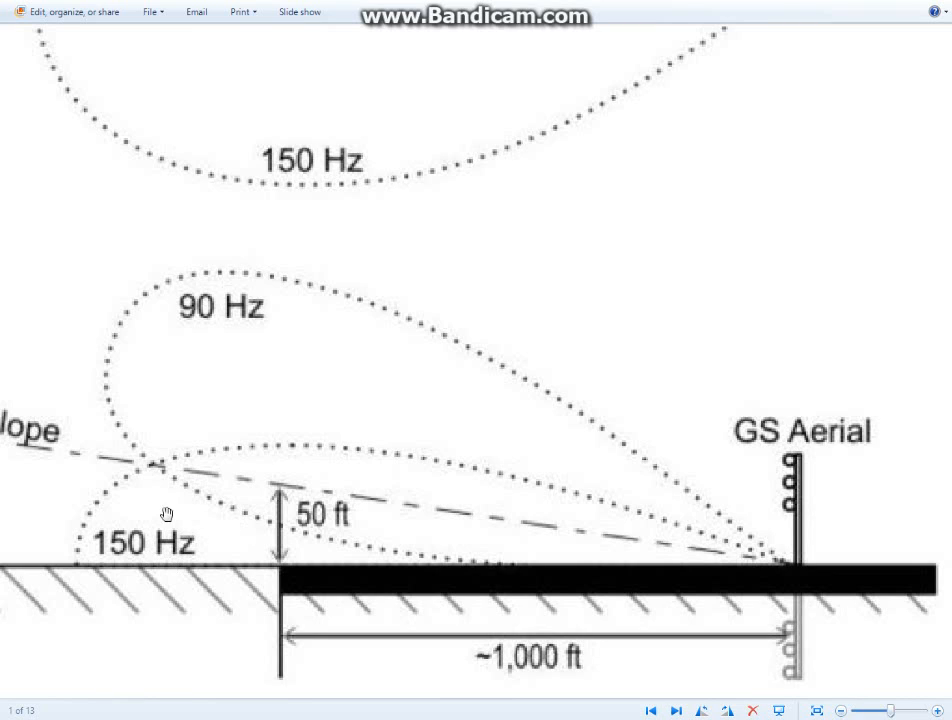
mouse_move(286, 524)
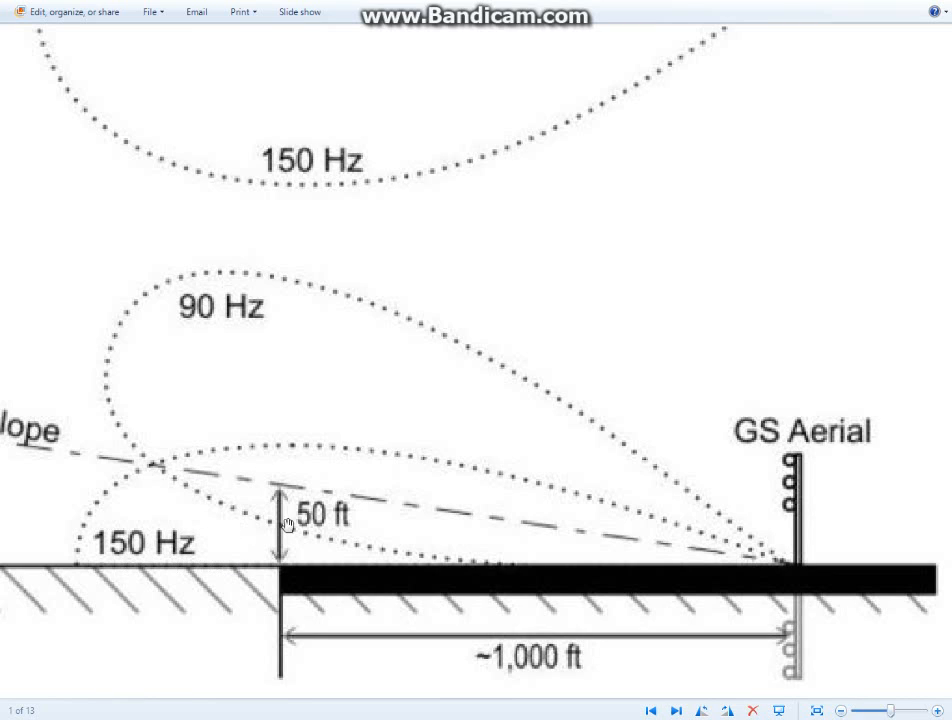
mouse_move(252, 320)
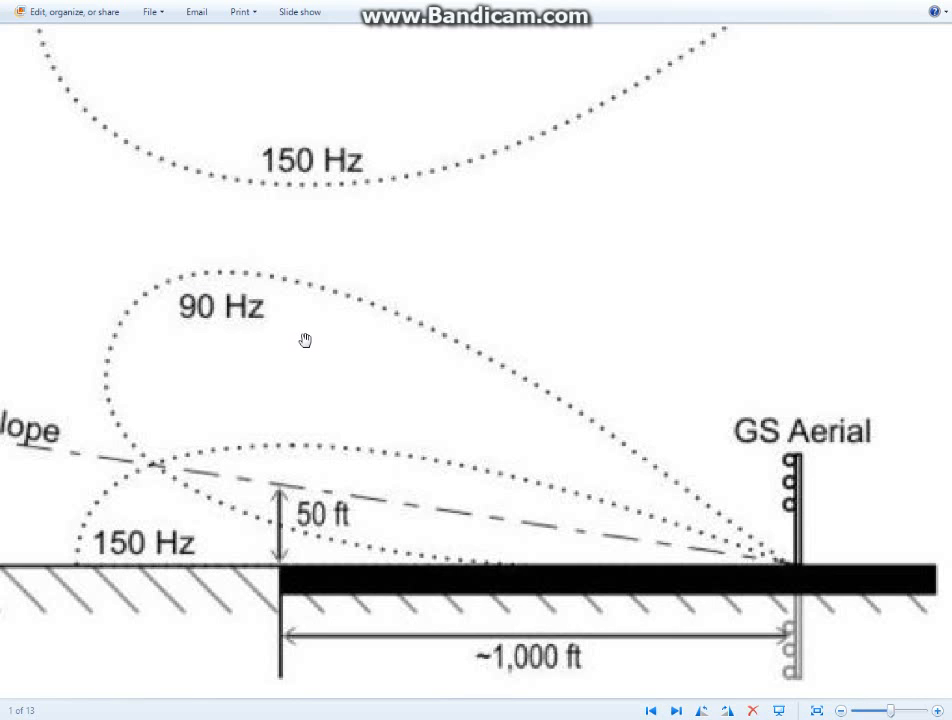
mouse_move(304, 552)
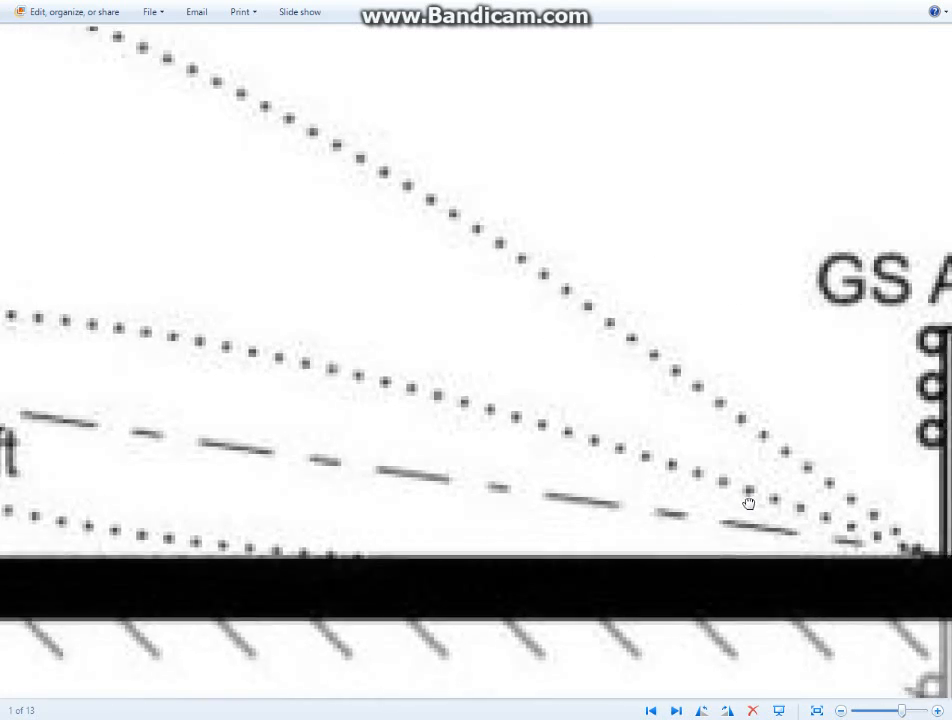
- Magnify further toward the GS Aerial end where the glideslope lobes converge on the runway
drag(748, 502, 544, 480)
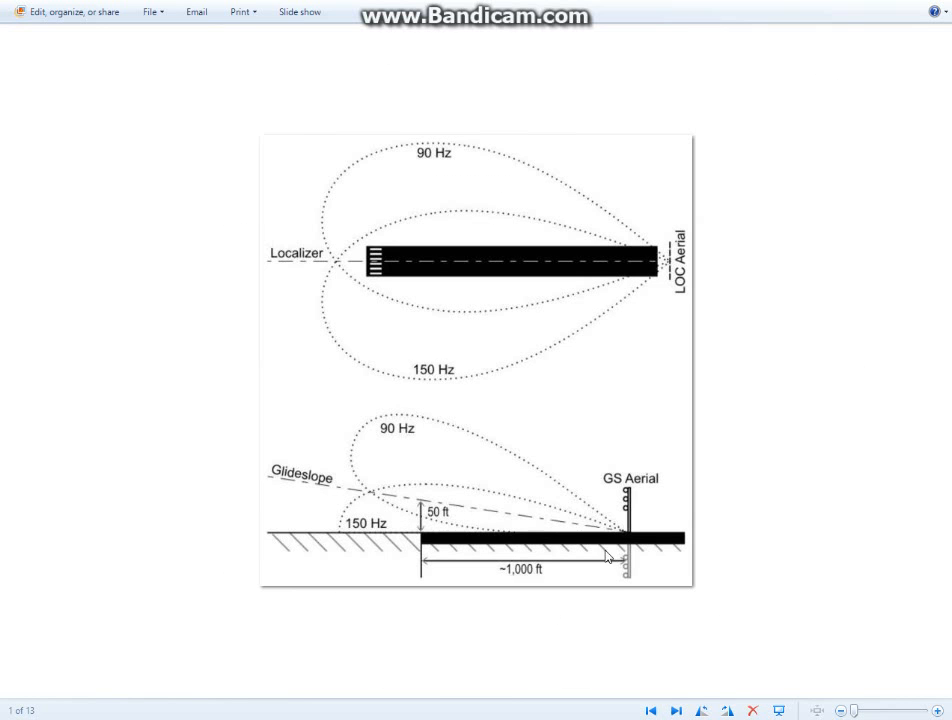
mouse_move(570, 456)
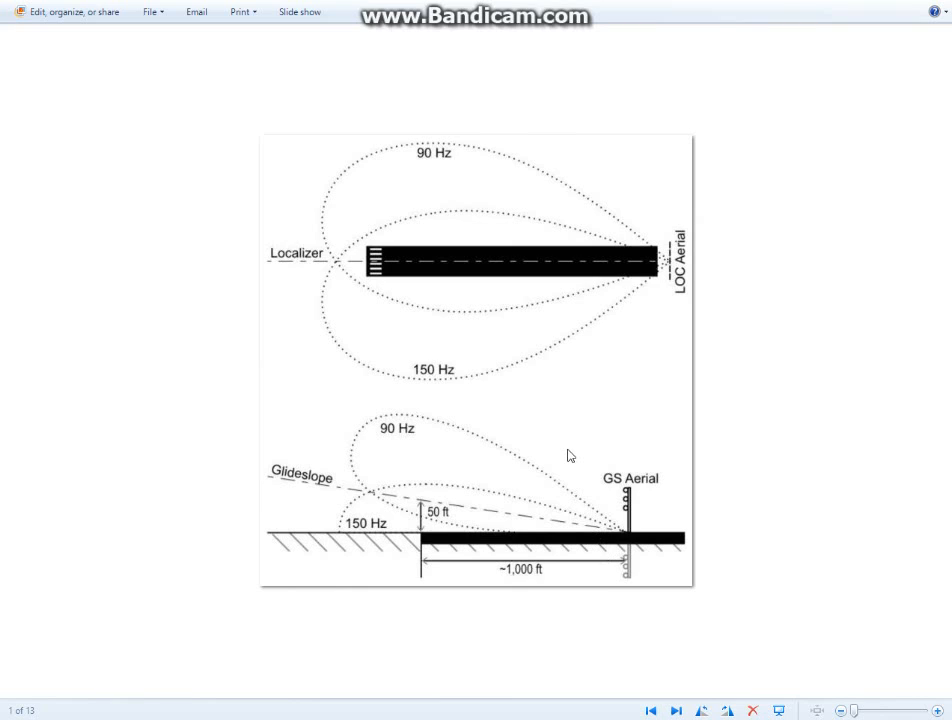